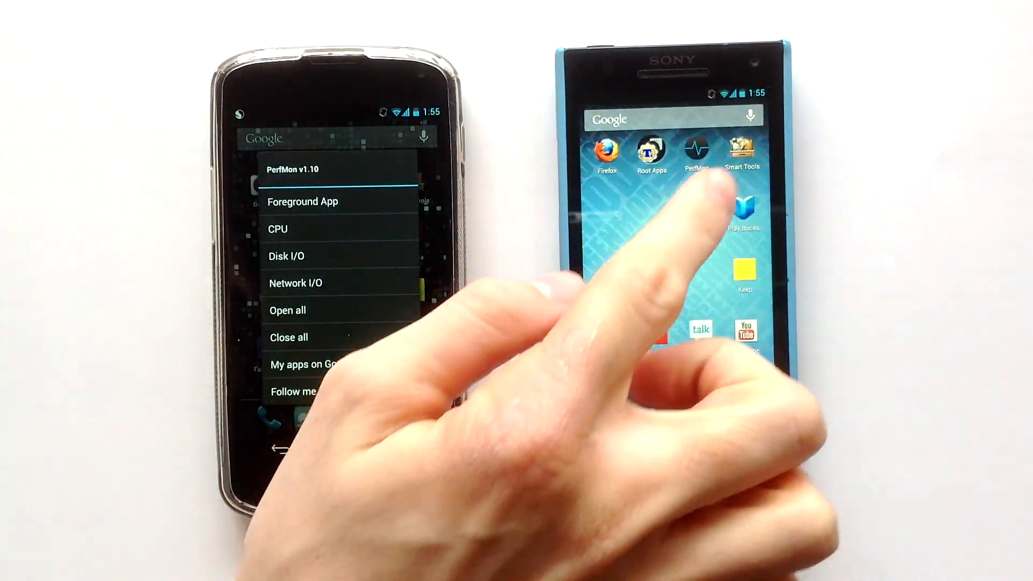
Step: Start PerfMon's CPU monitor on the first phone and dismiss the purchase reminder on the second
left_click(696, 152)
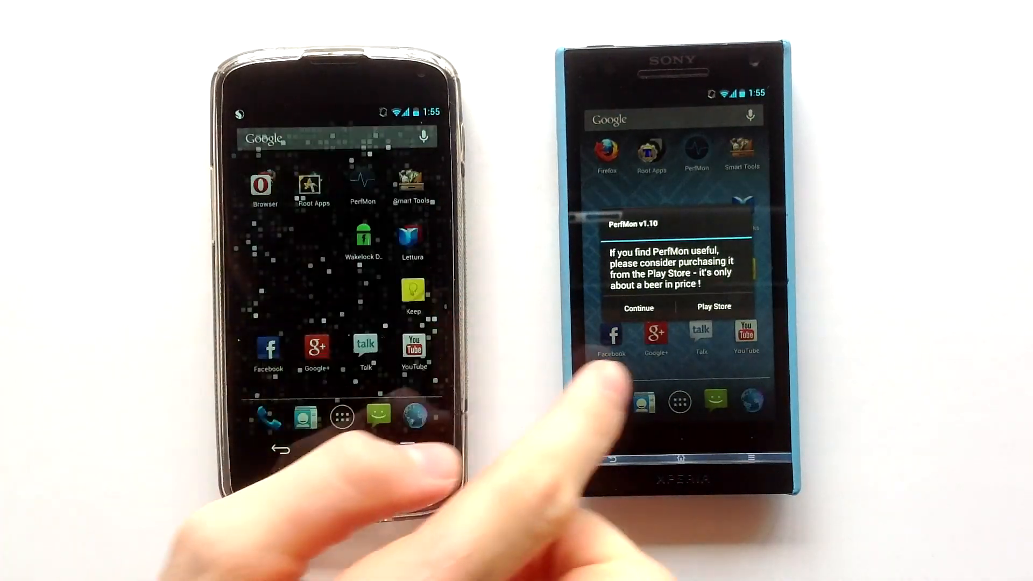
left_click(638, 307)
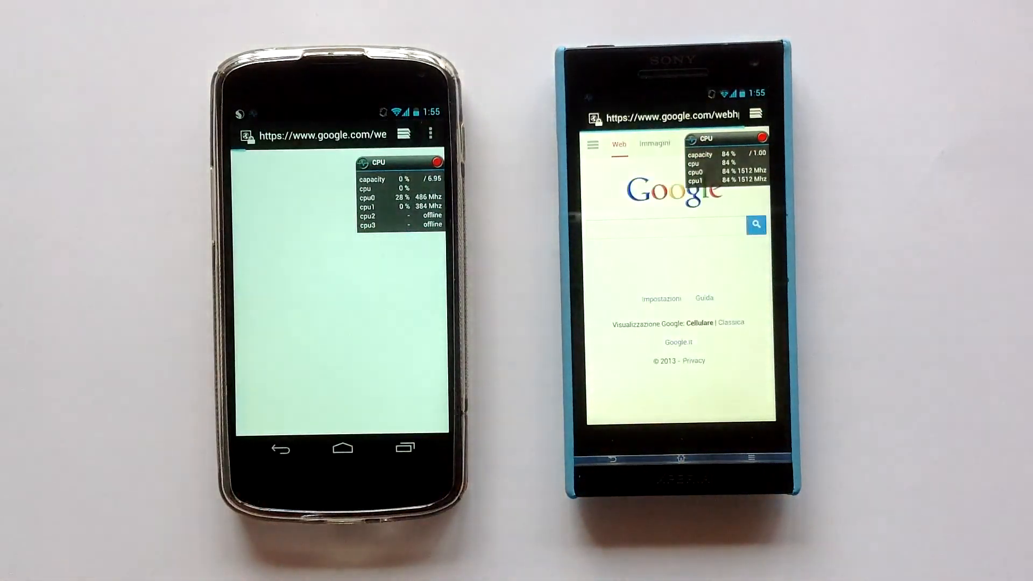
Step: Open the stock Browser's Settings page from the overflow menu on both phones
left_click(431, 134)
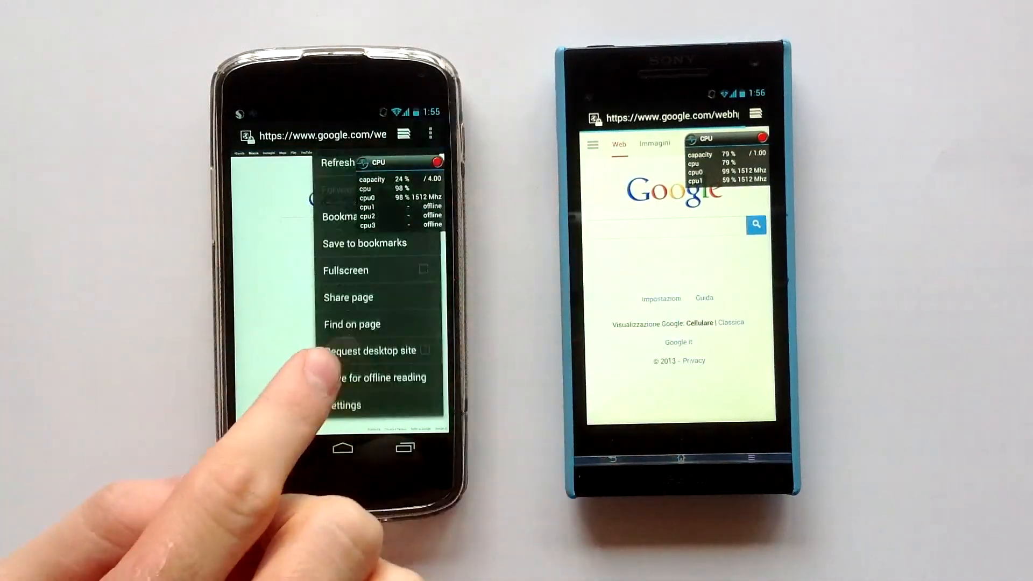
left_click(344, 405)
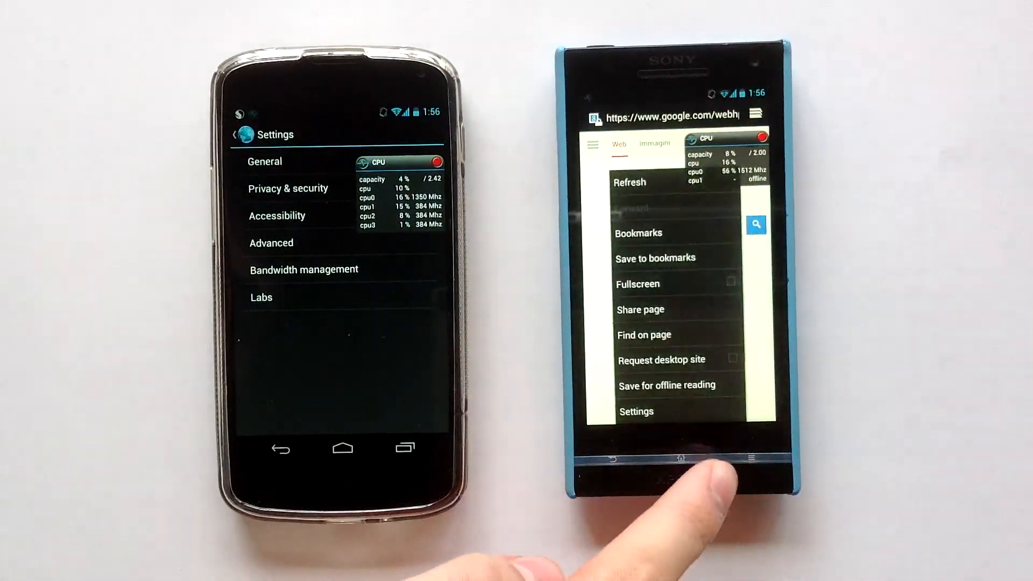
left_click(635, 411)
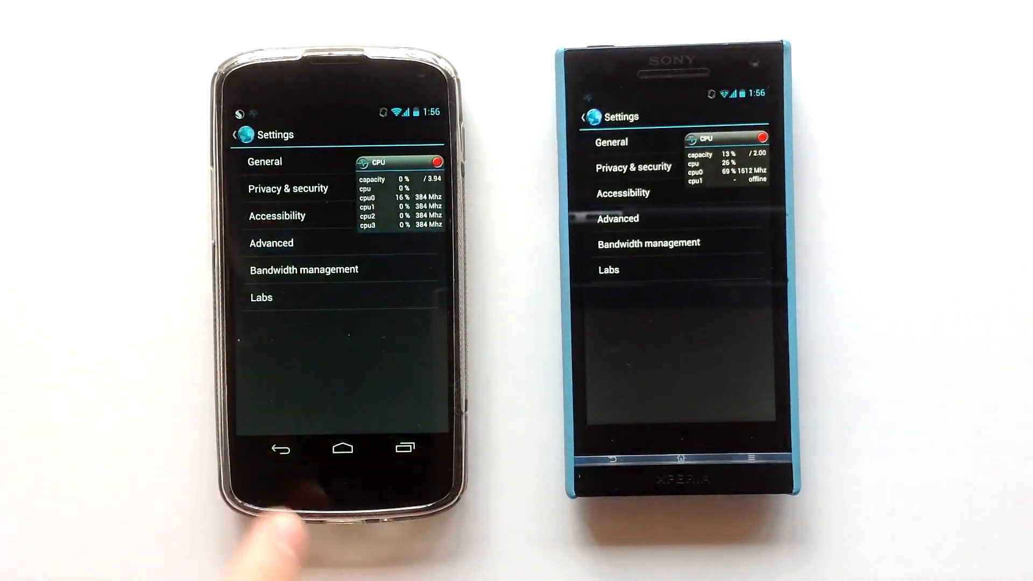
left_click(271, 242)
type("the verge")
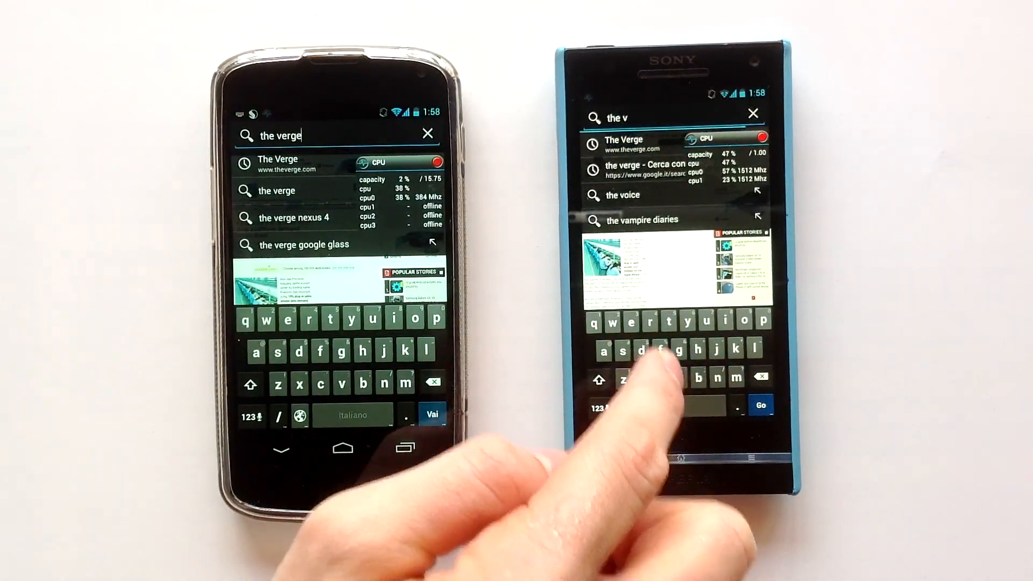
Step: Load The Verge and open the North Korean missile article link on the second phone
left_click(623, 145)
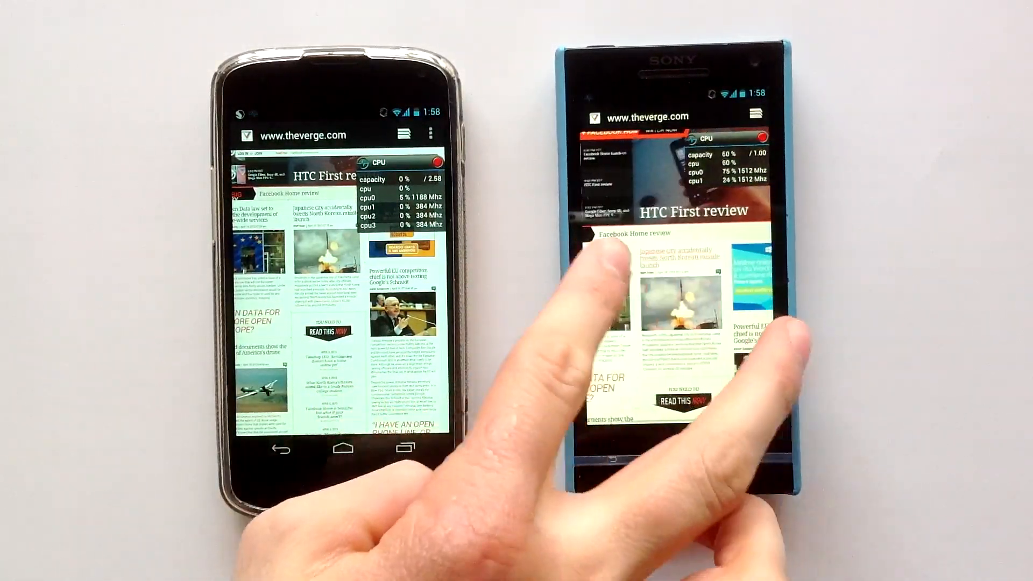
scroll("down", 3)
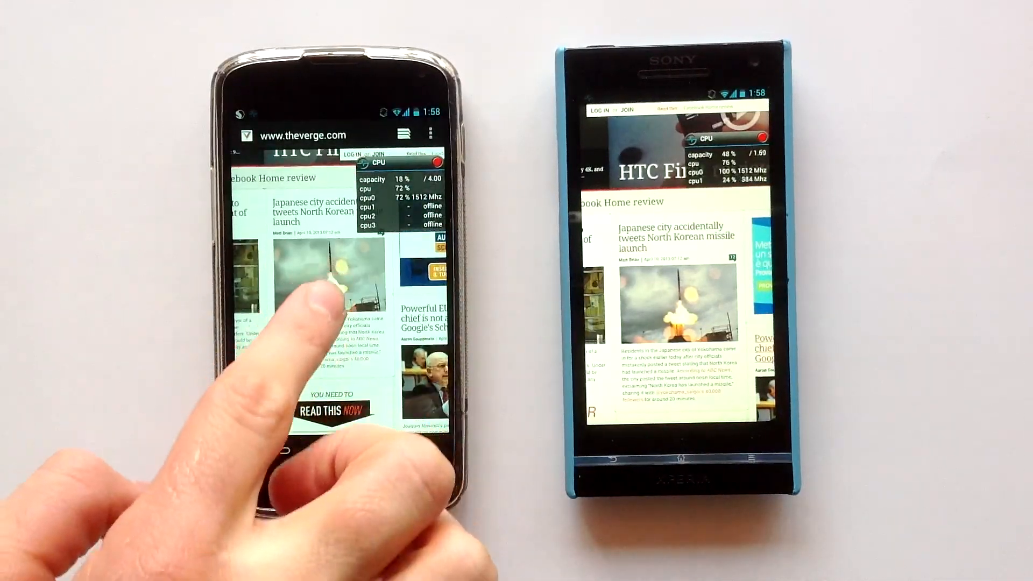
left_click(329, 277)
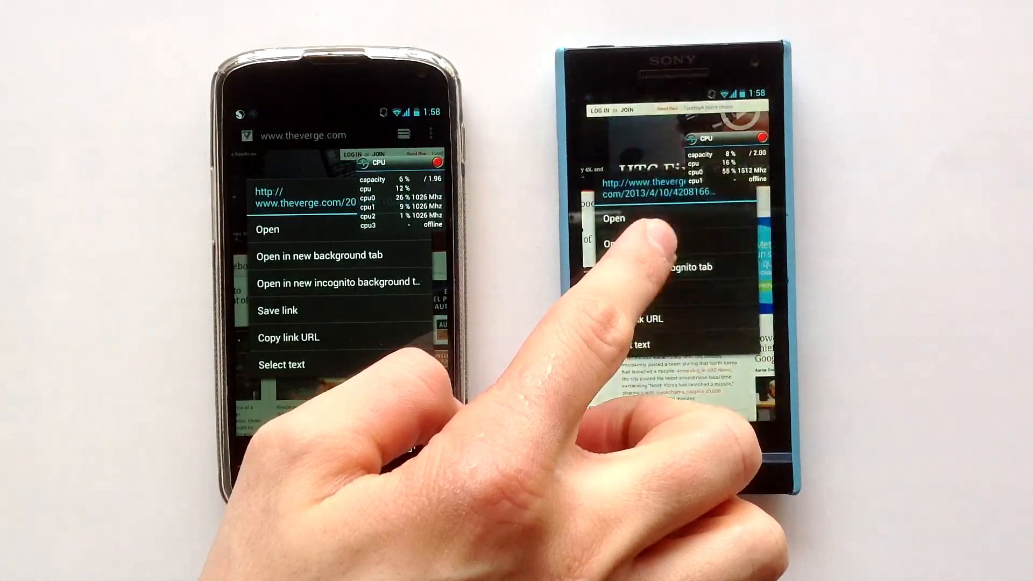
left_click(613, 218)
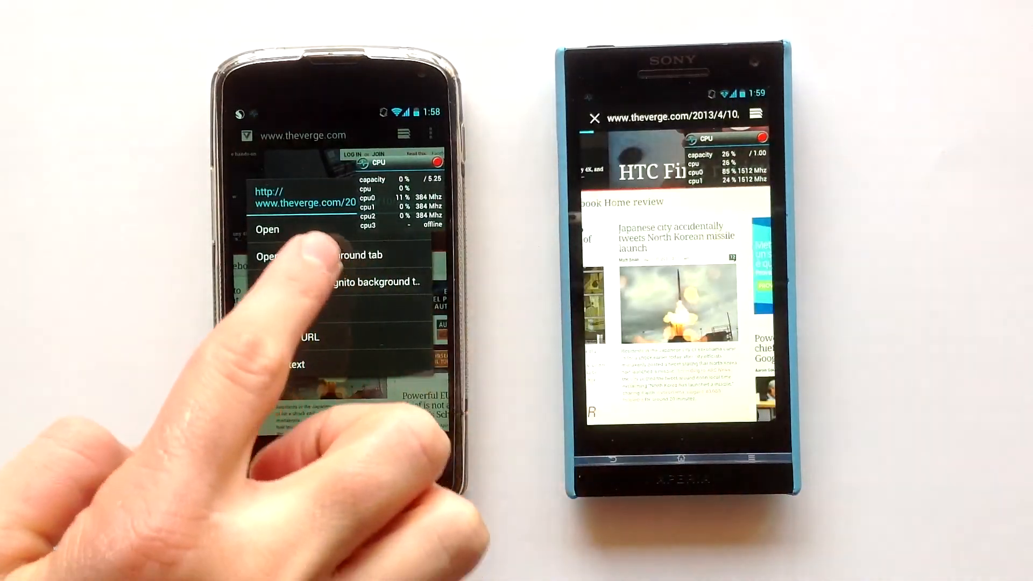
left_click(268, 228)
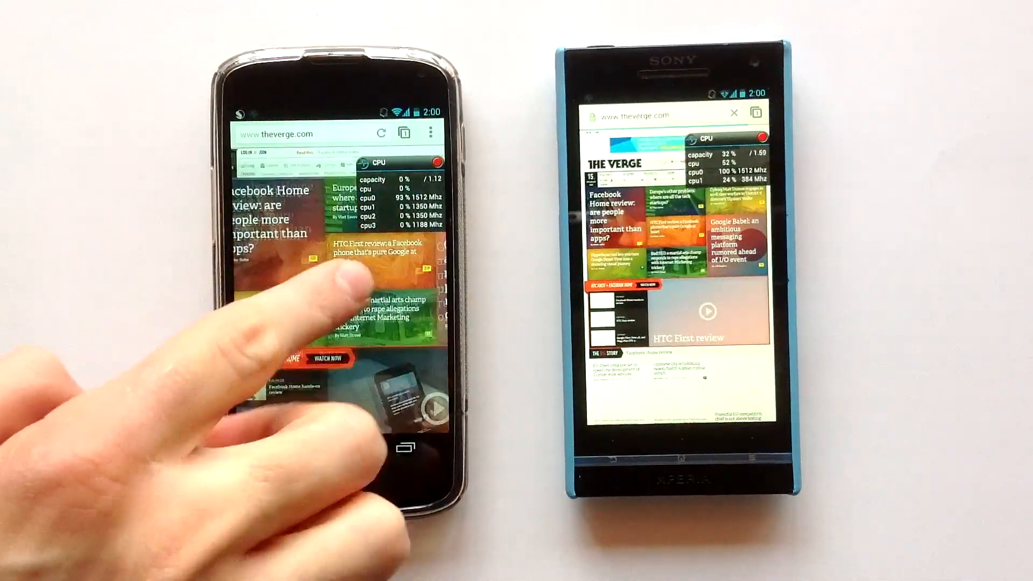
Step: Scroll down The Verge homepage in Chrome while it finishes loading
scroll("down", 3)
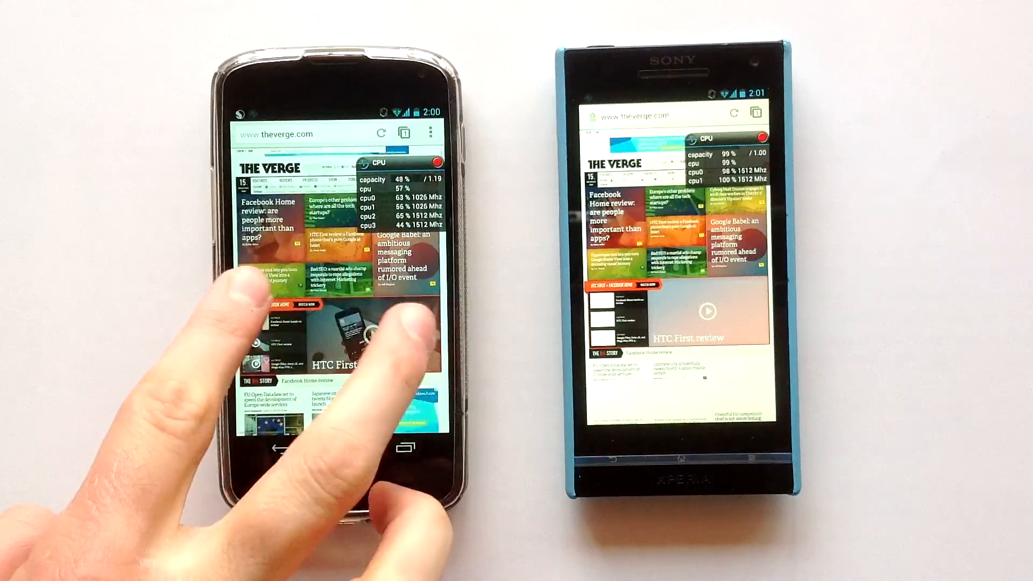
scroll("down", 3)
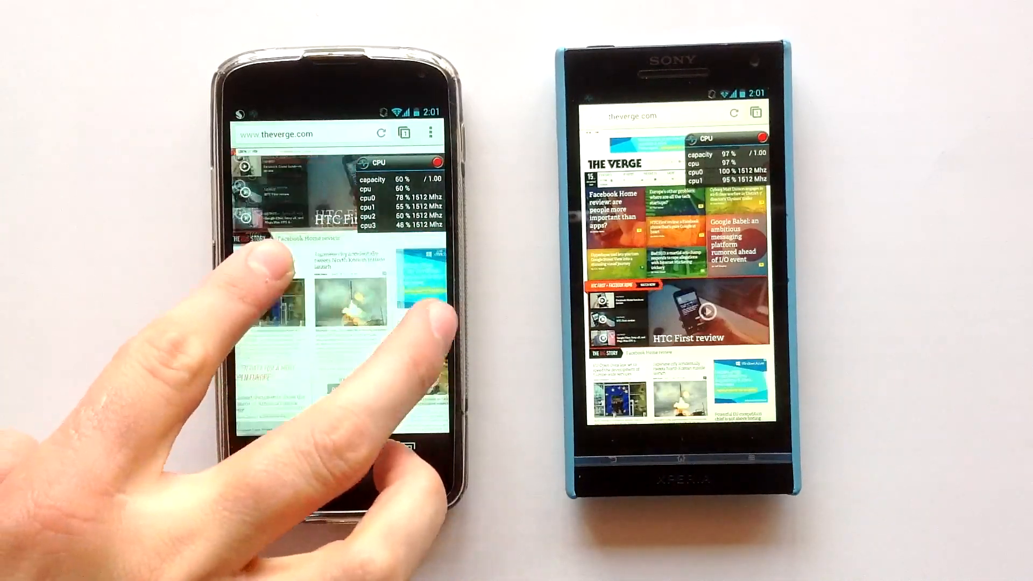
scroll("down", 3)
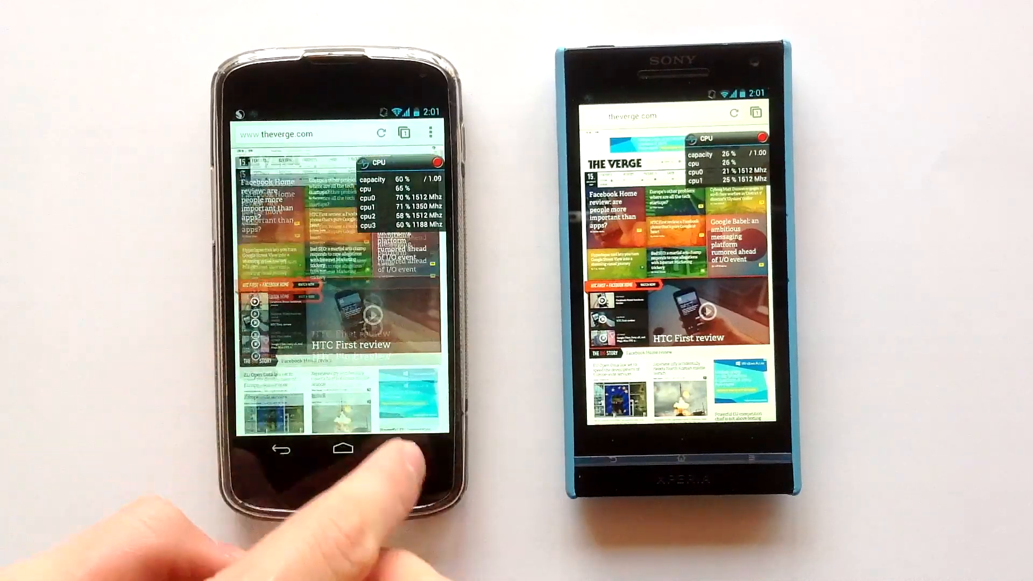
scroll("down", 3)
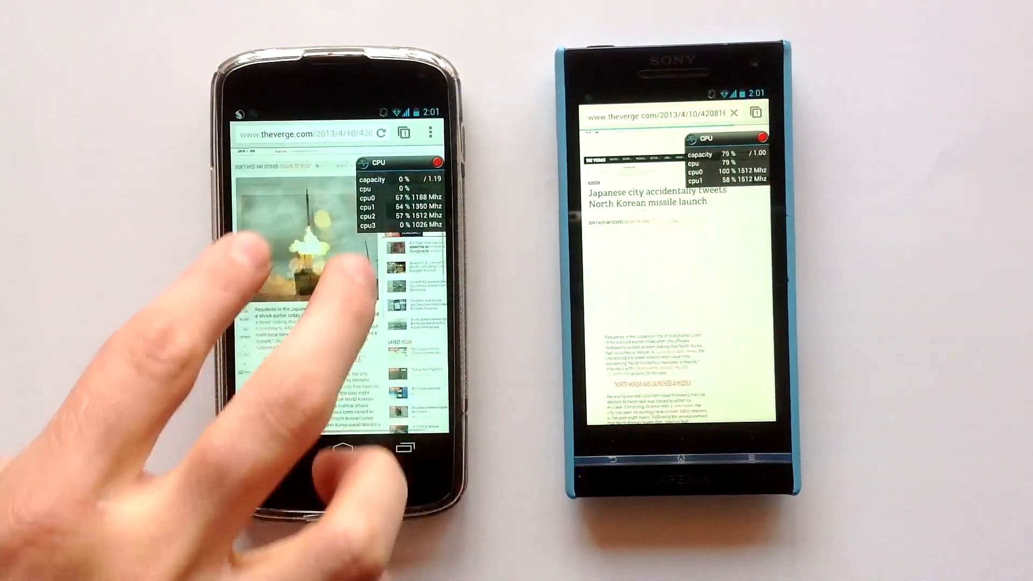
Step: Scroll the missile launch article in Chrome until it finishes rendering on both phones
scroll("down", 3)
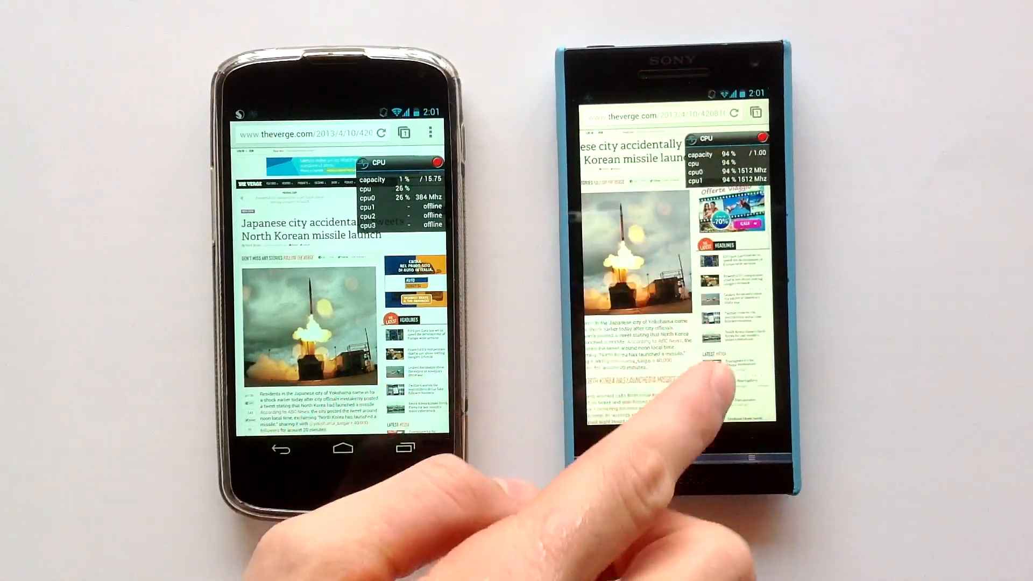
scroll("down", 3)
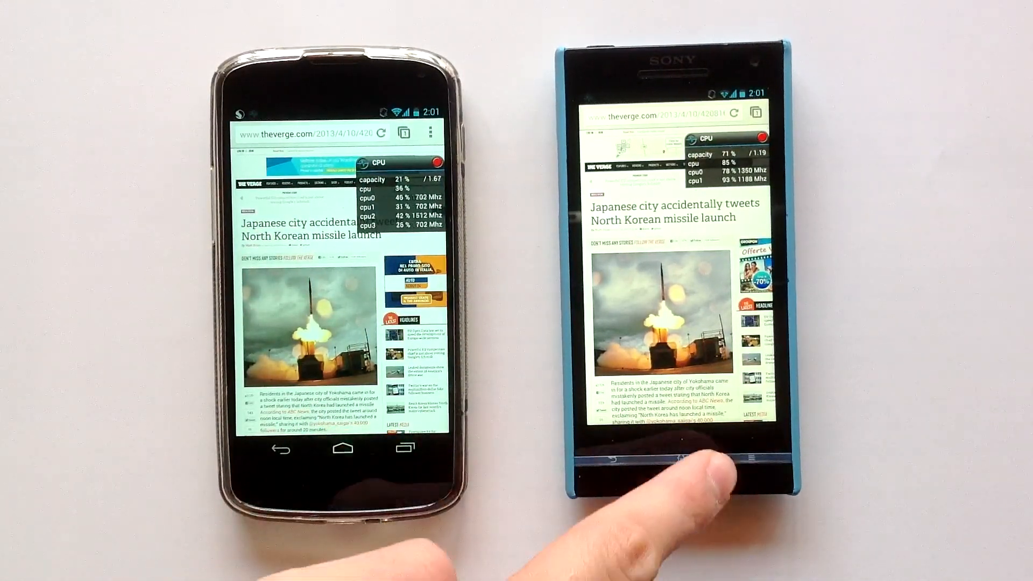
Step: Open system Settings via the notification shade on both phones, view About phone, and return to the Settings list
left_click(681, 457)
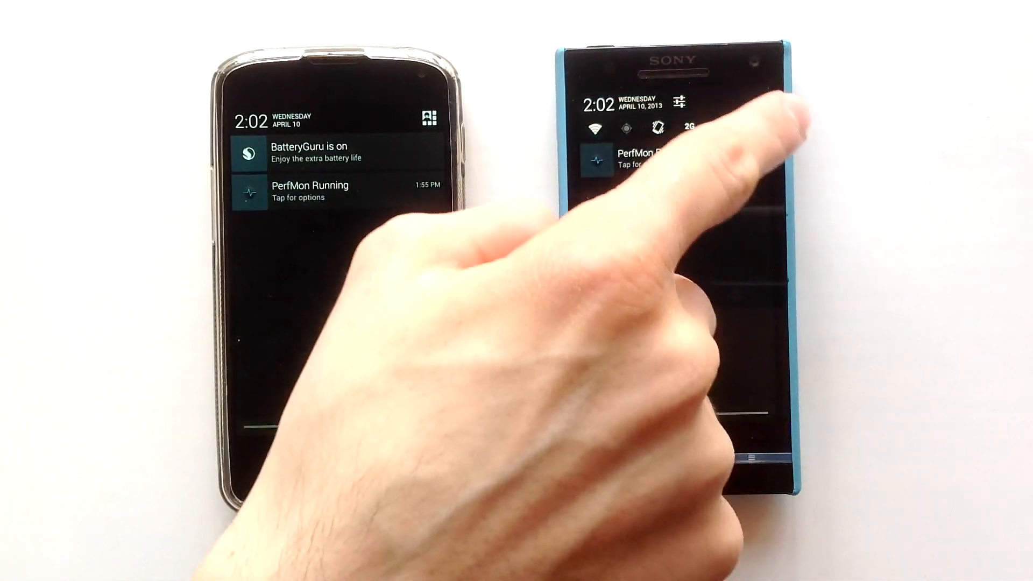
left_click(681, 104)
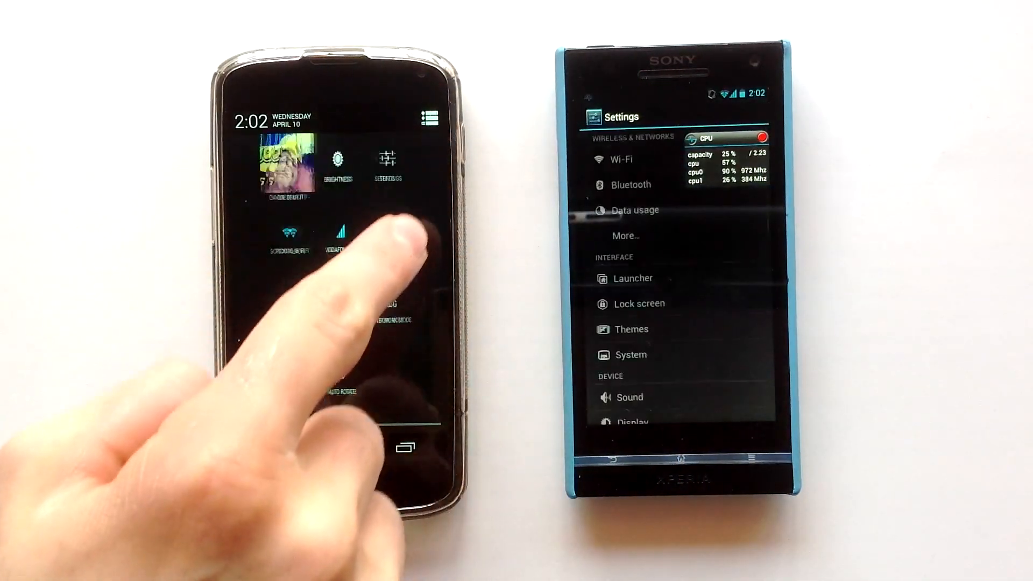
left_click(388, 158)
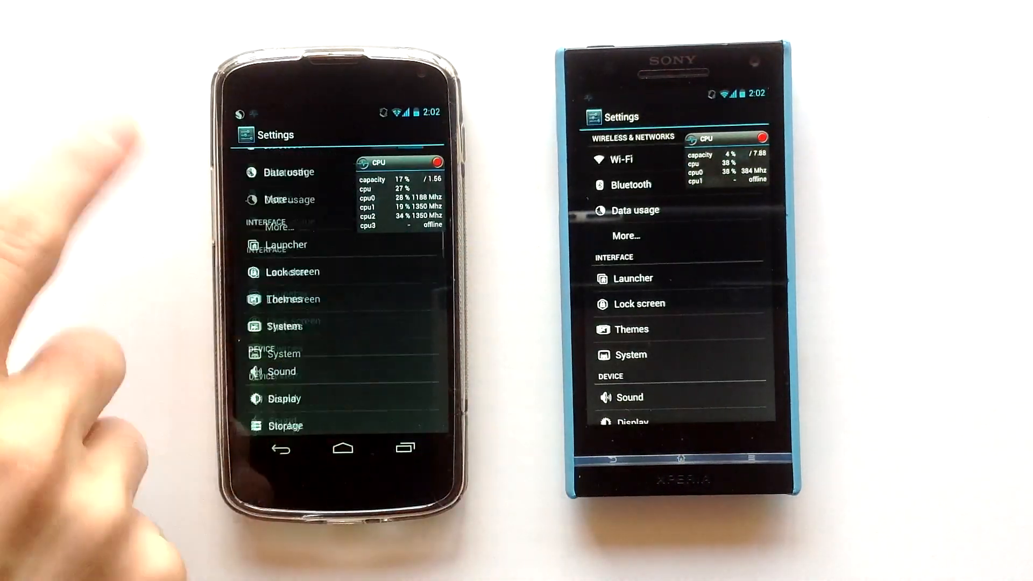
scroll("down", 3)
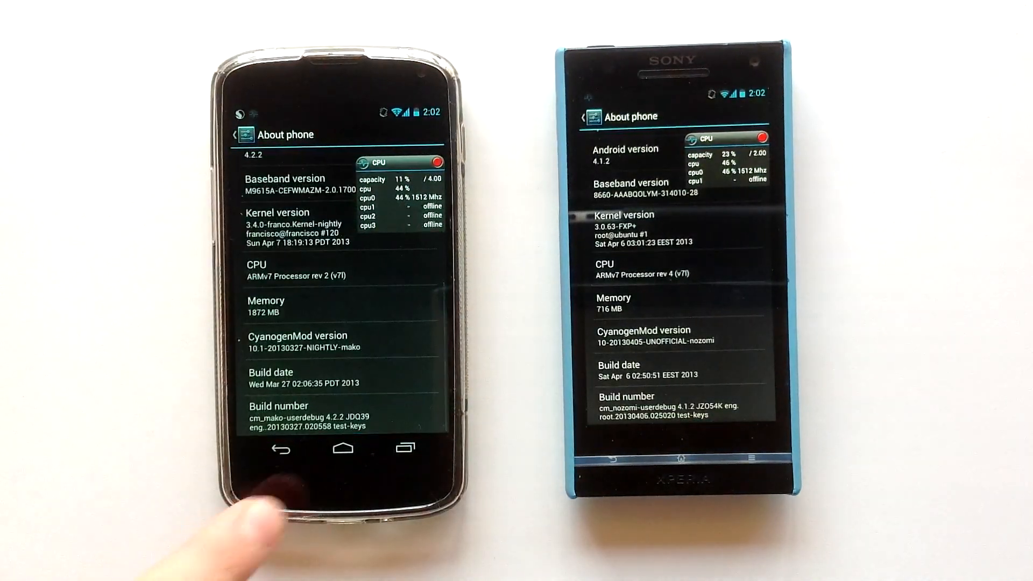
left_click(280, 447)
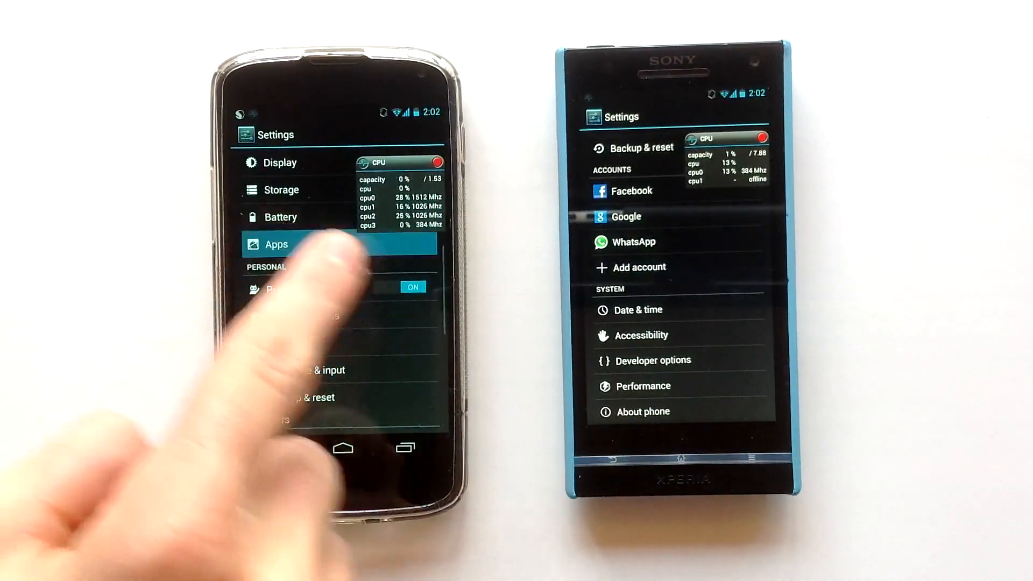
Step: Open the Apps list and the Browser App info page on both phones
left_click(276, 243)
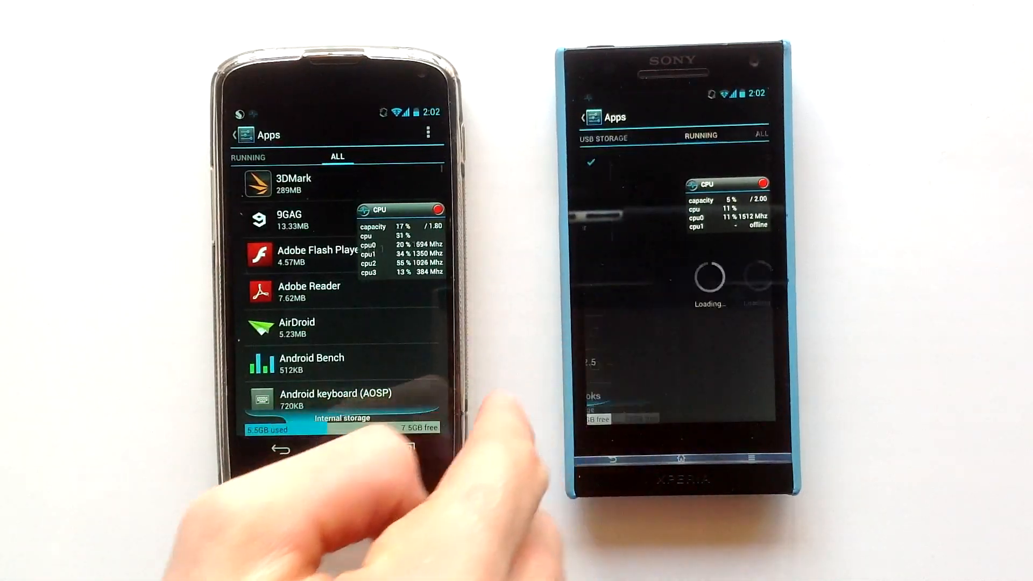
scroll("down", 3)
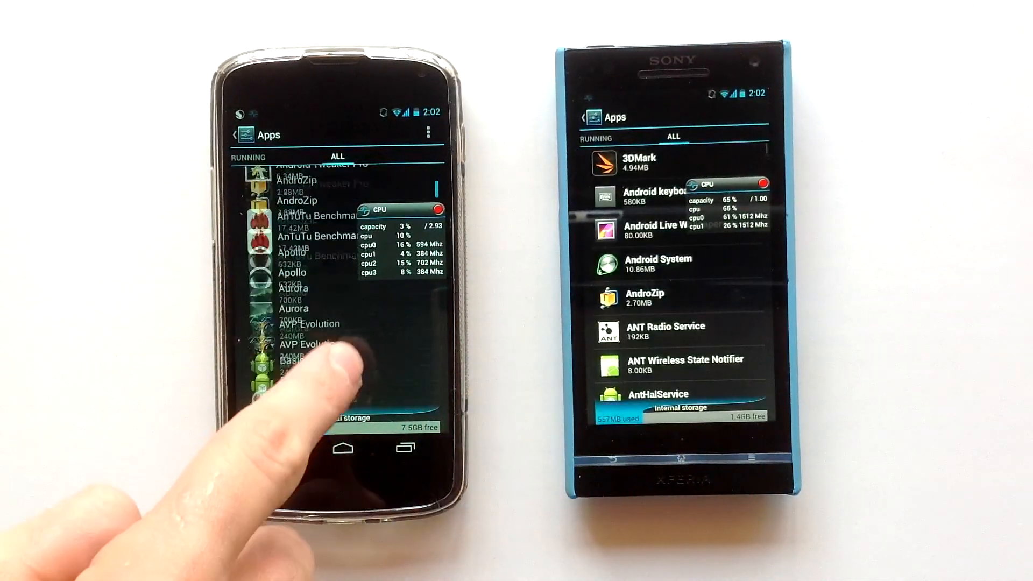
left_click(310, 342)
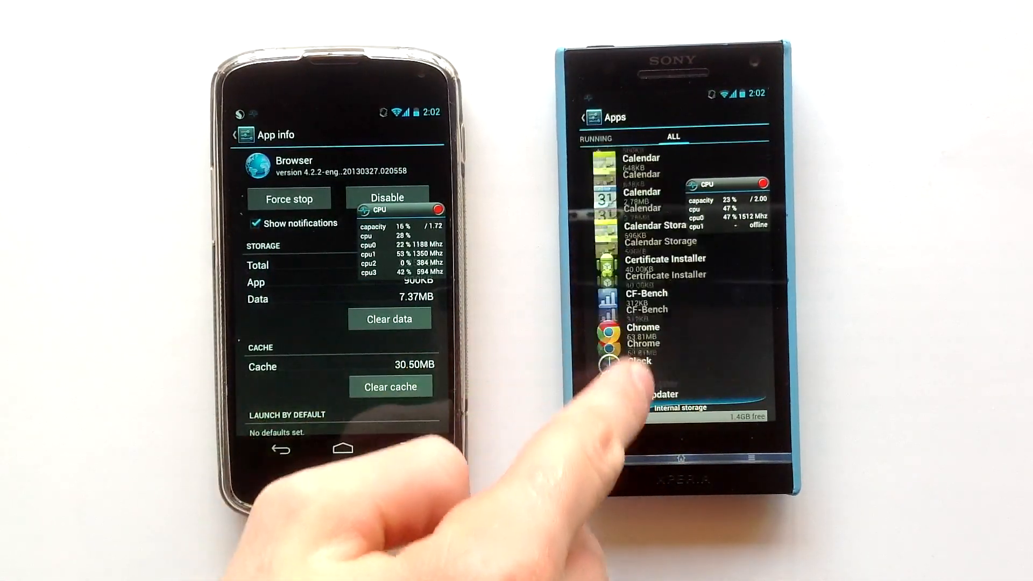
left_click(642, 369)
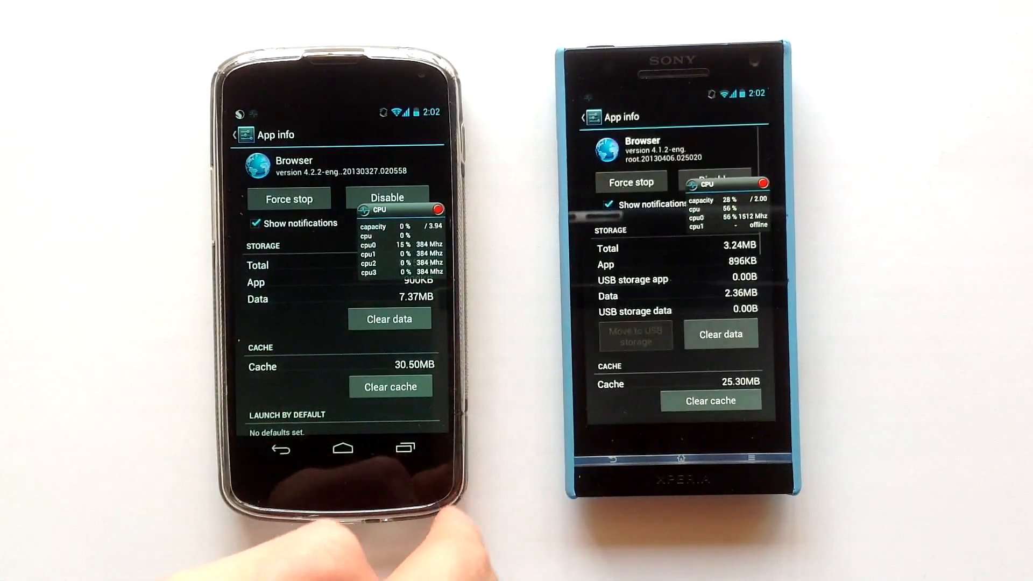